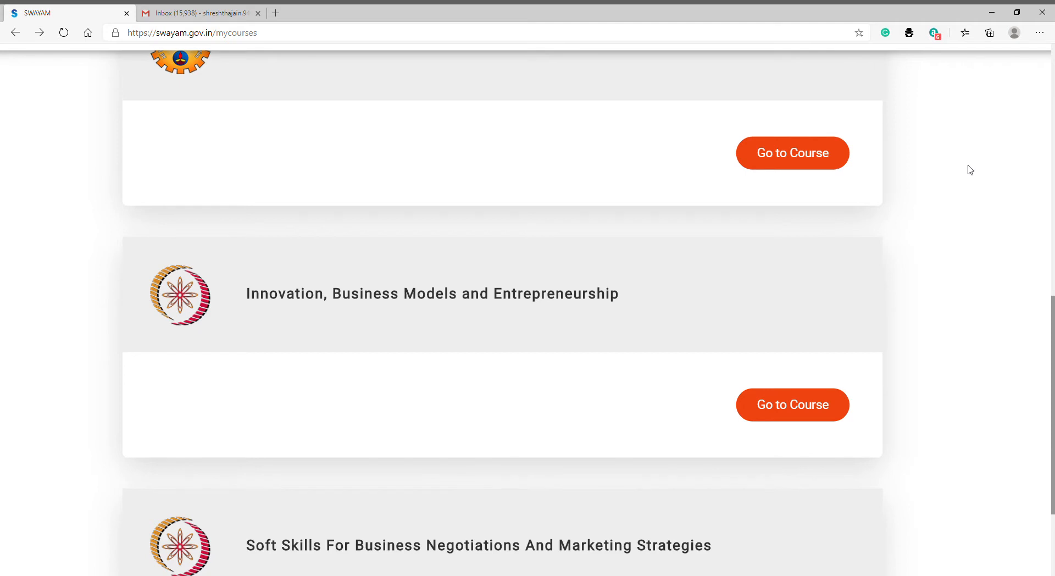
pyautogui.moveTo(300, 318)
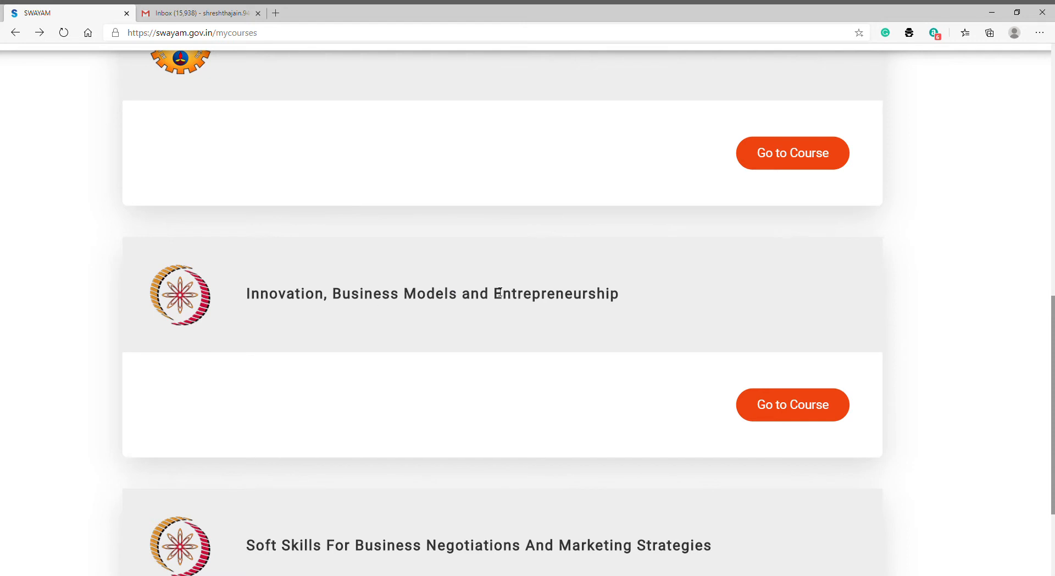
pyautogui.moveTo(770, 368)
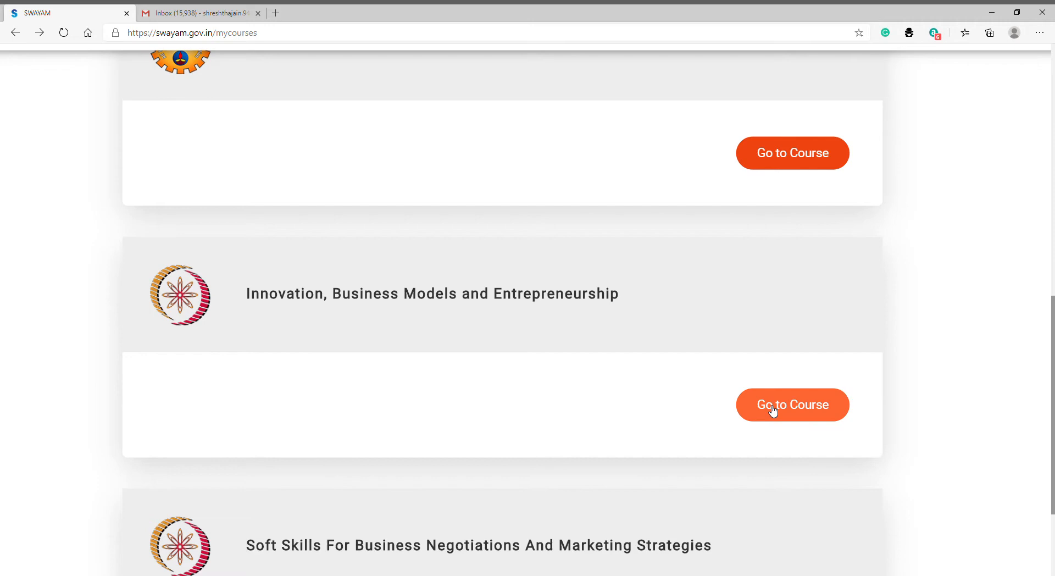
# Step: Go to the Innovation, Business Models and Entrepreneurship course from My Courses
pyautogui.click(793, 404)
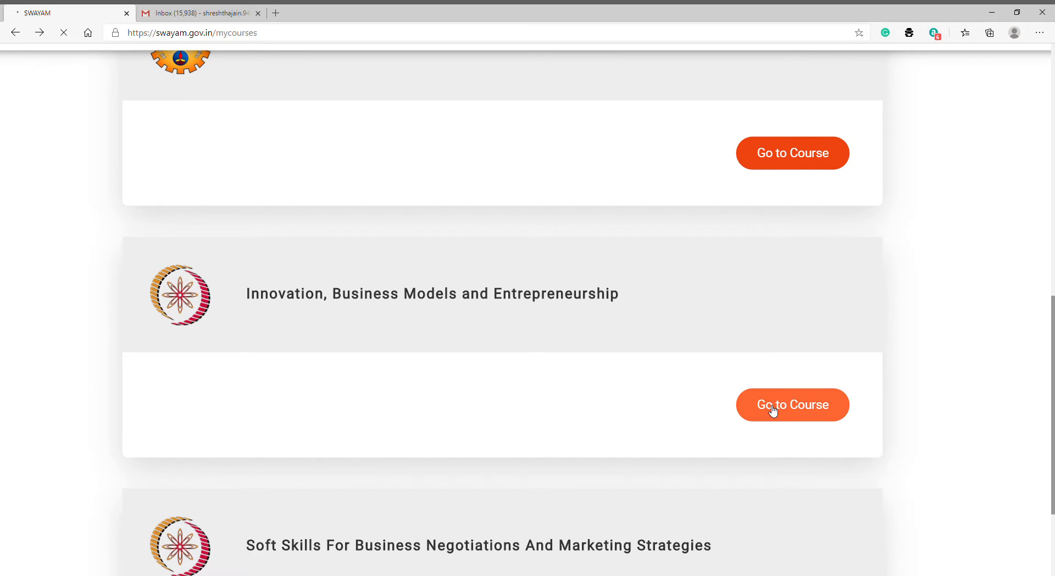
# Step: Expand Week 1 in the course outline and open Quiz: Assignment 1
pyautogui.click(793, 404)
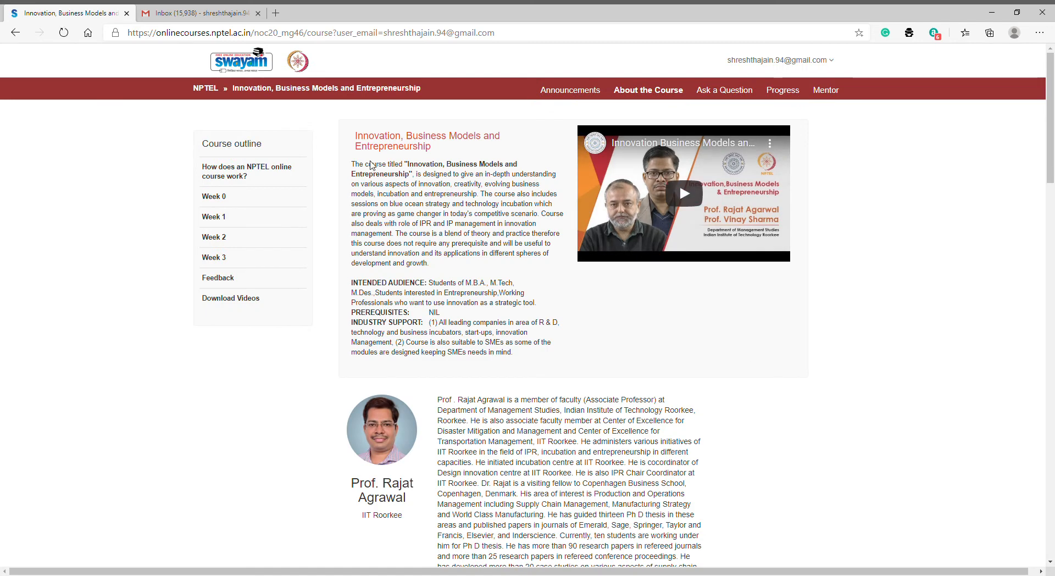
pyautogui.click(214, 217)
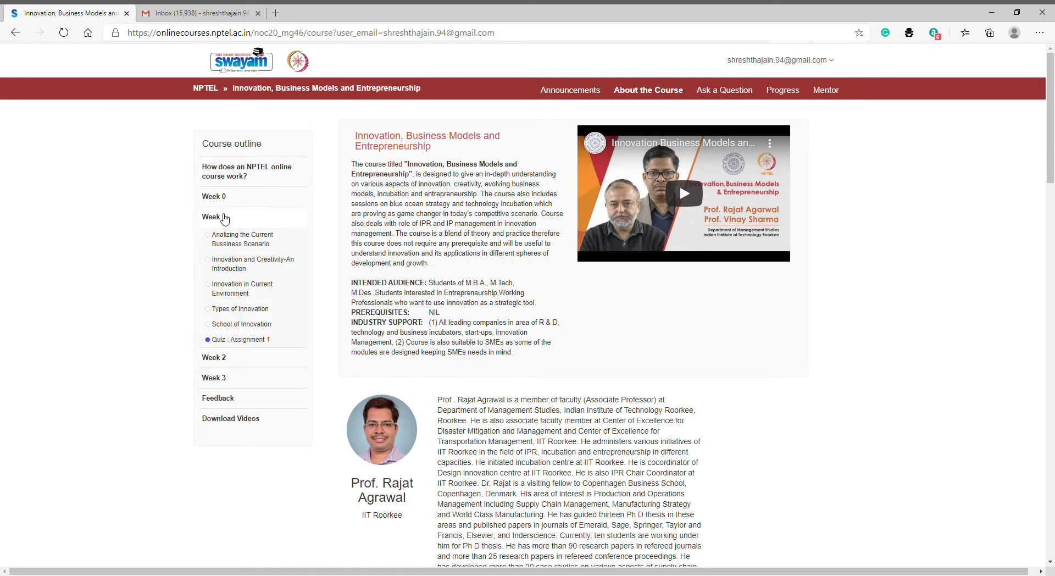
pyautogui.click(241, 339)
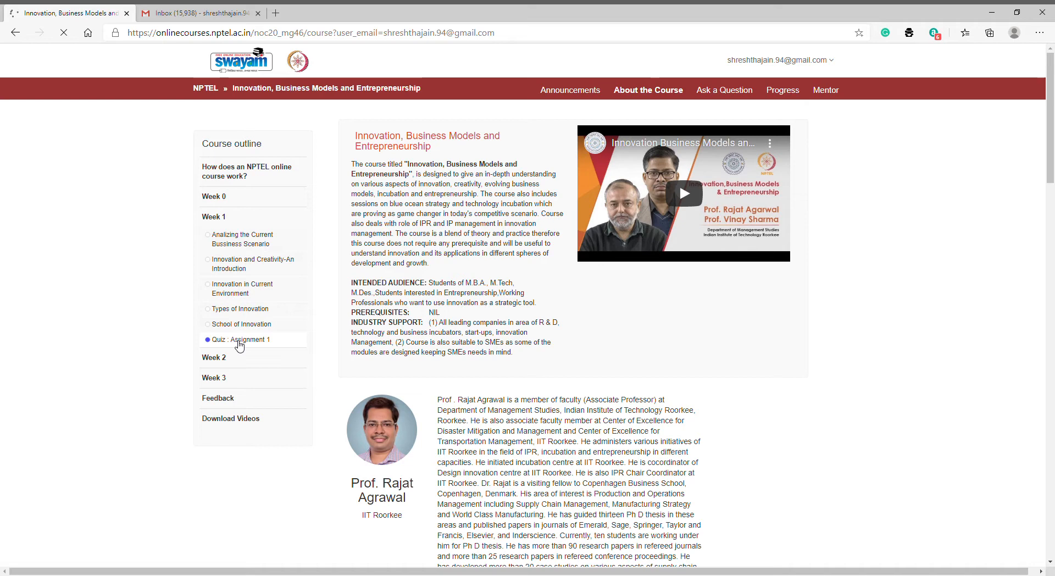
pyautogui.click(246, 339)
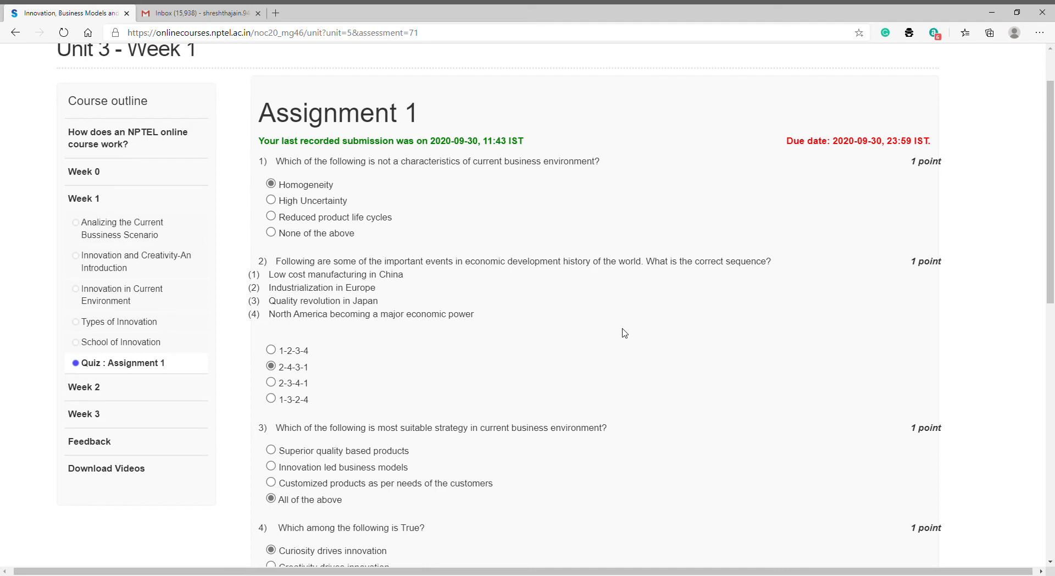
pyautogui.scroll(-3)
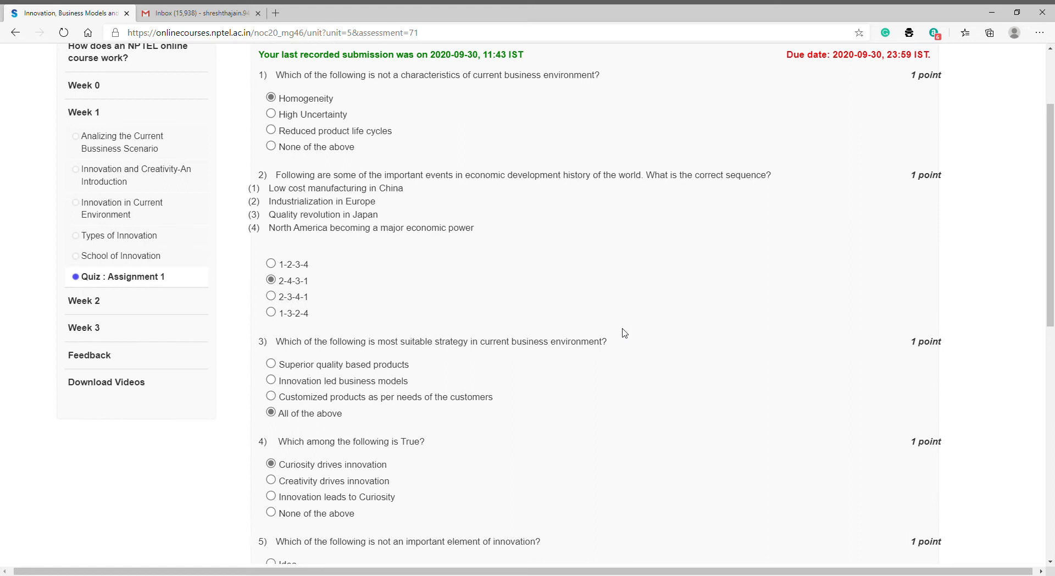
pyautogui.scroll(-3)
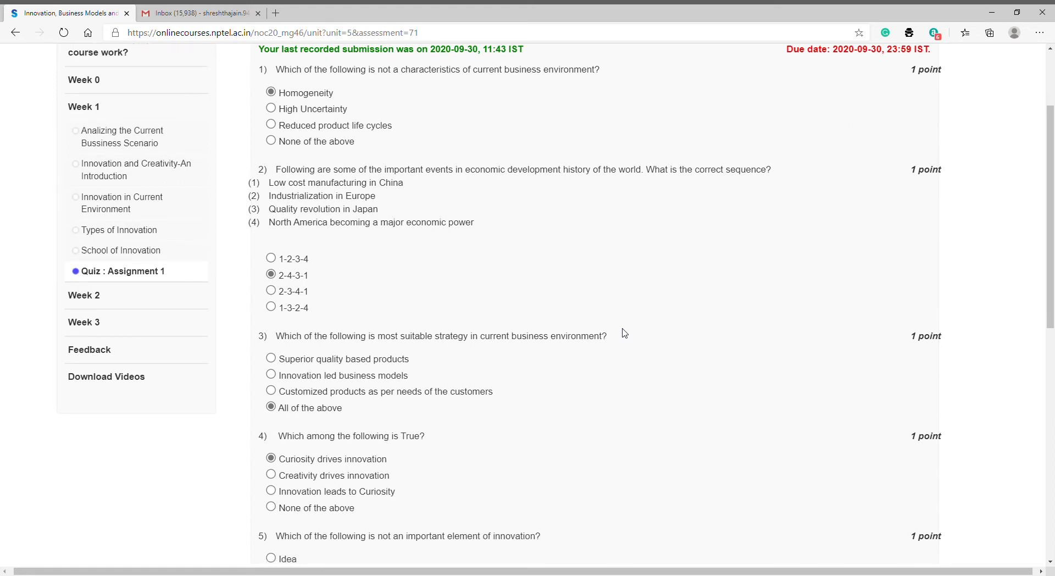
pyautogui.scroll(-3)
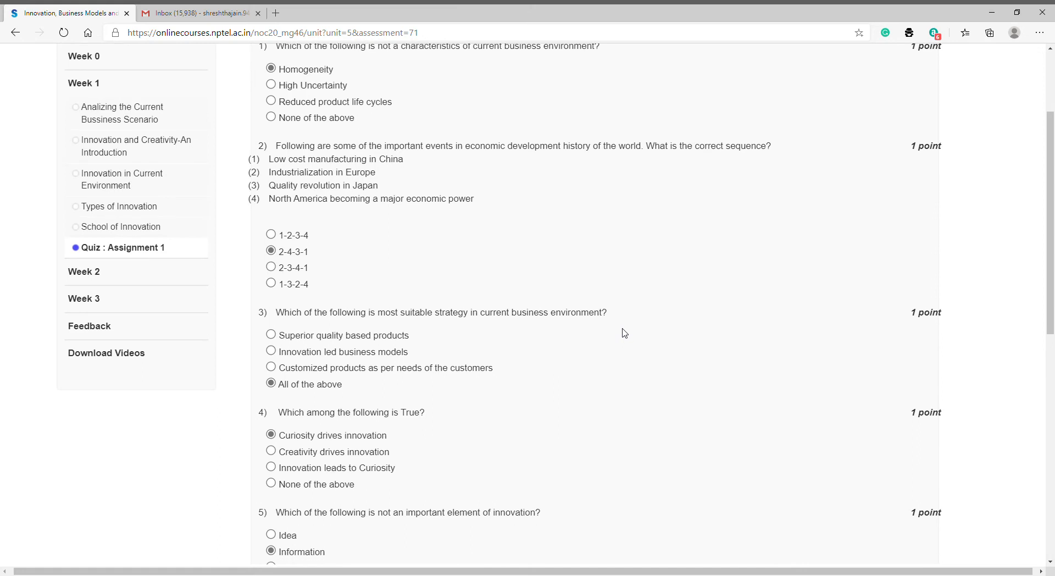
pyautogui.scroll(-3)
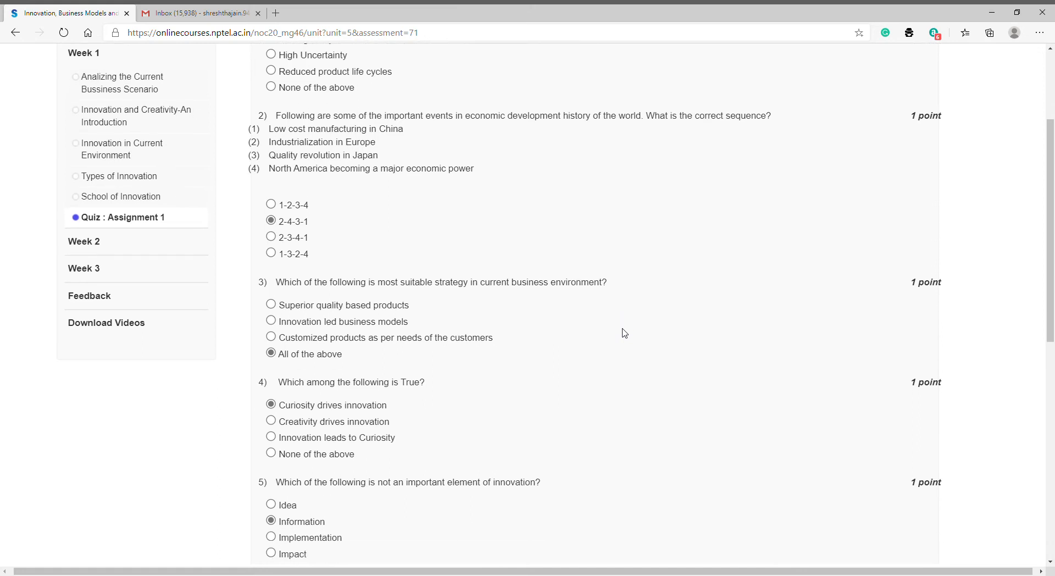
pyautogui.scroll(-3)
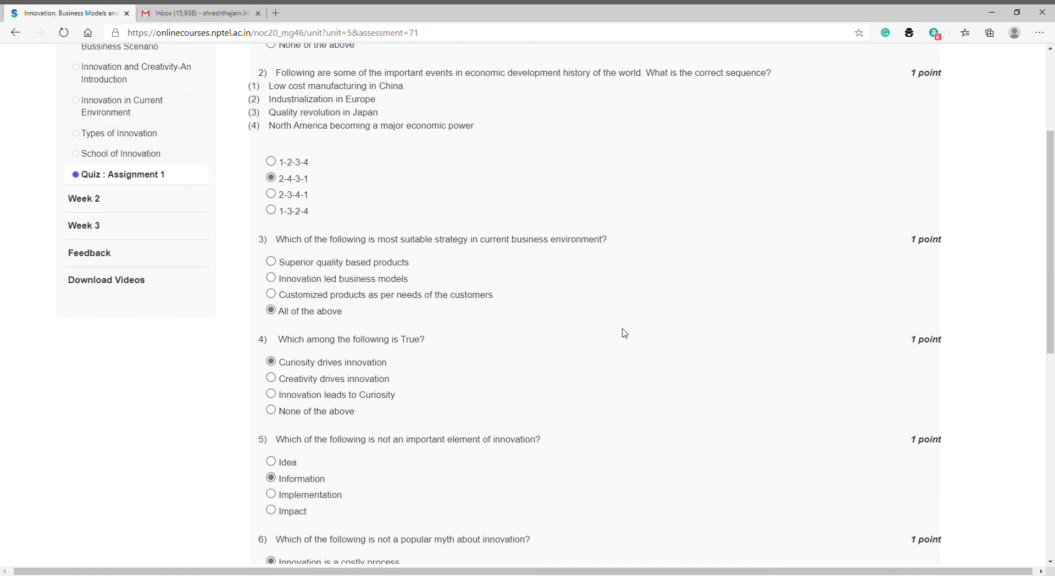
pyautogui.scroll(-3)
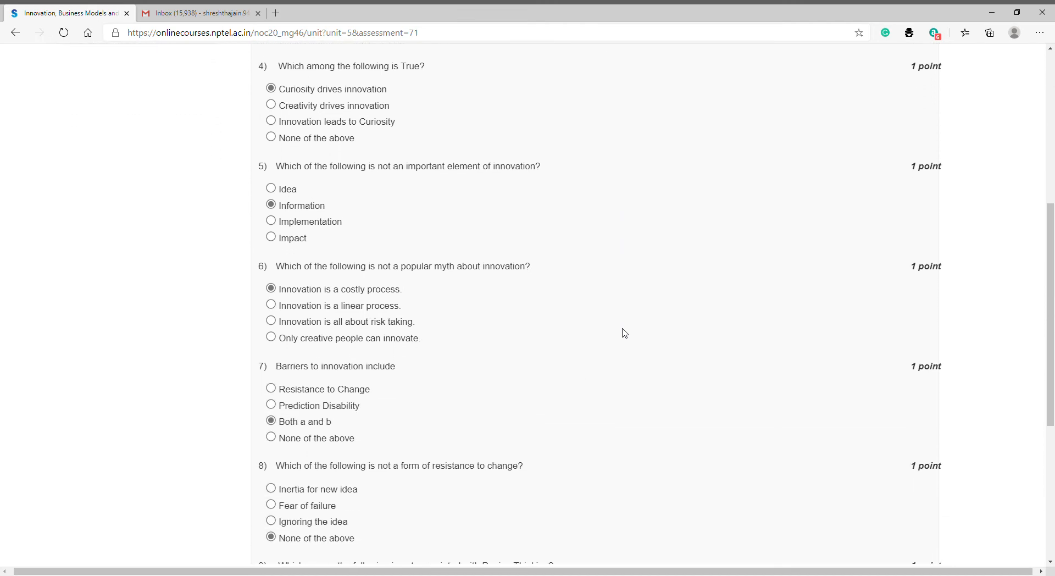
pyautogui.scroll(-3)
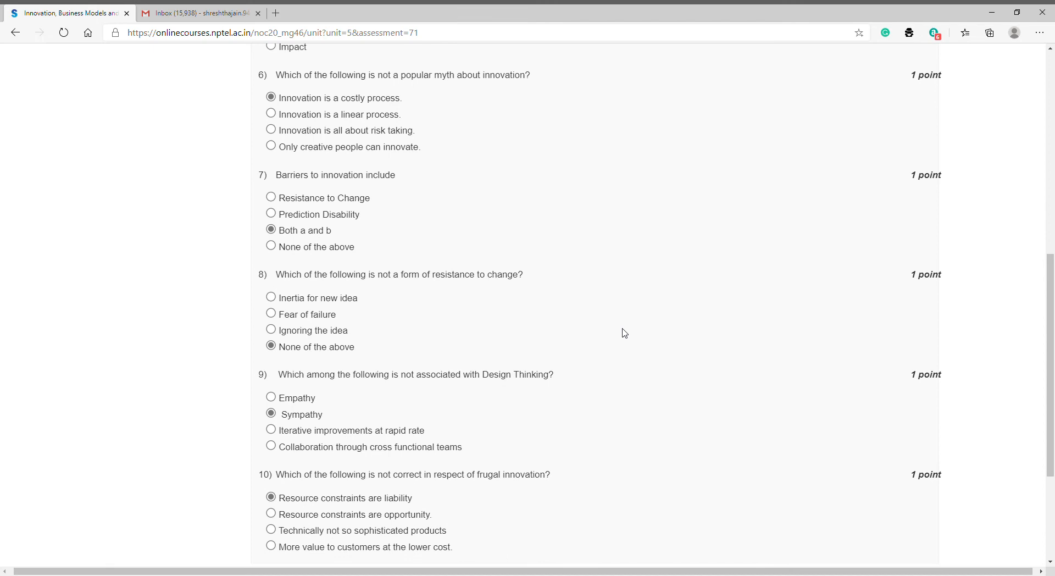
pyautogui.scroll(-3)
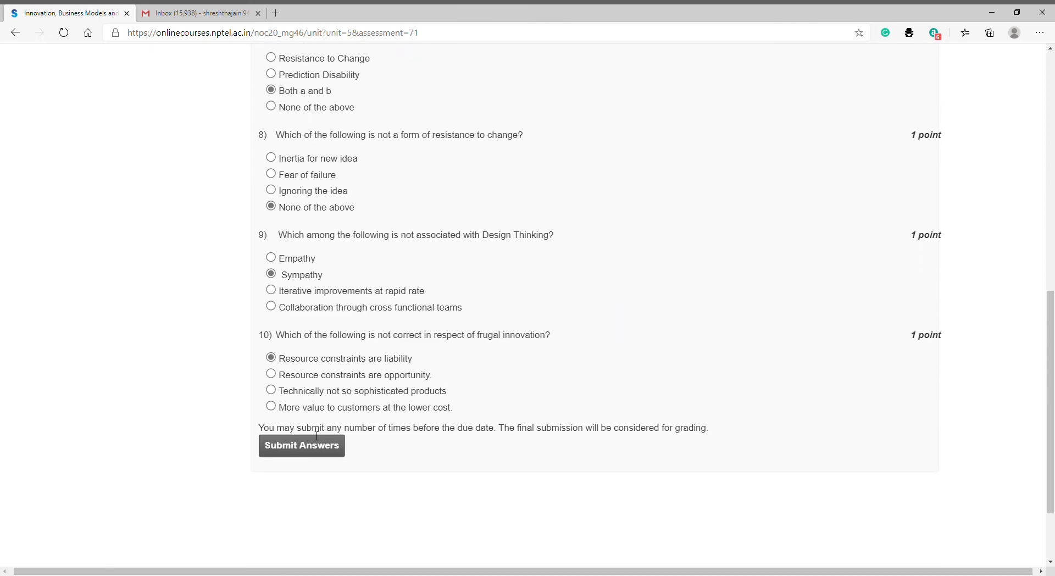
# Step: Submit the ten Assignment 1 answers and view the thank-you confirmation with submission time
pyautogui.click(301, 445)
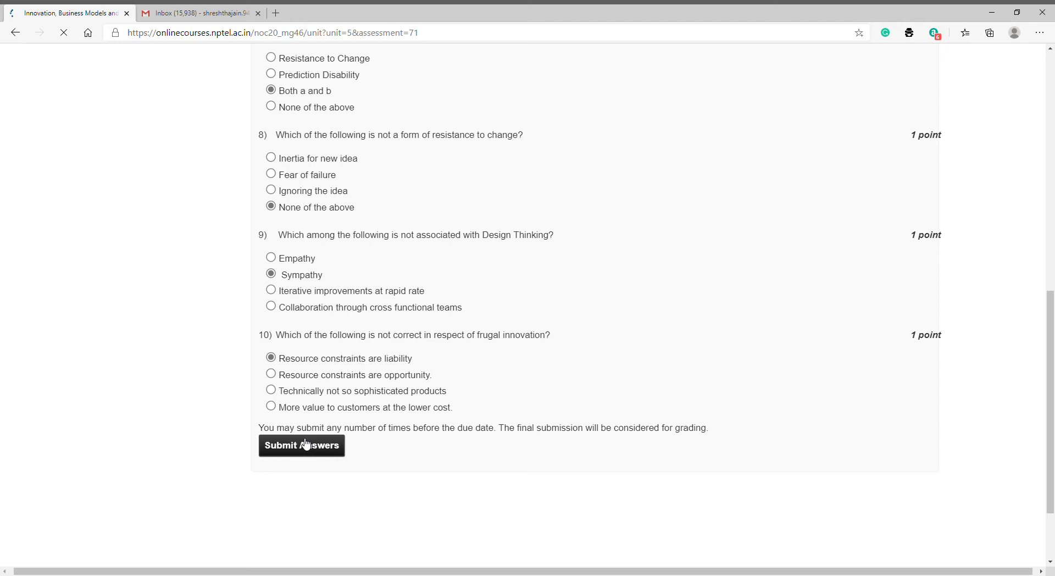
pyautogui.click(301, 445)
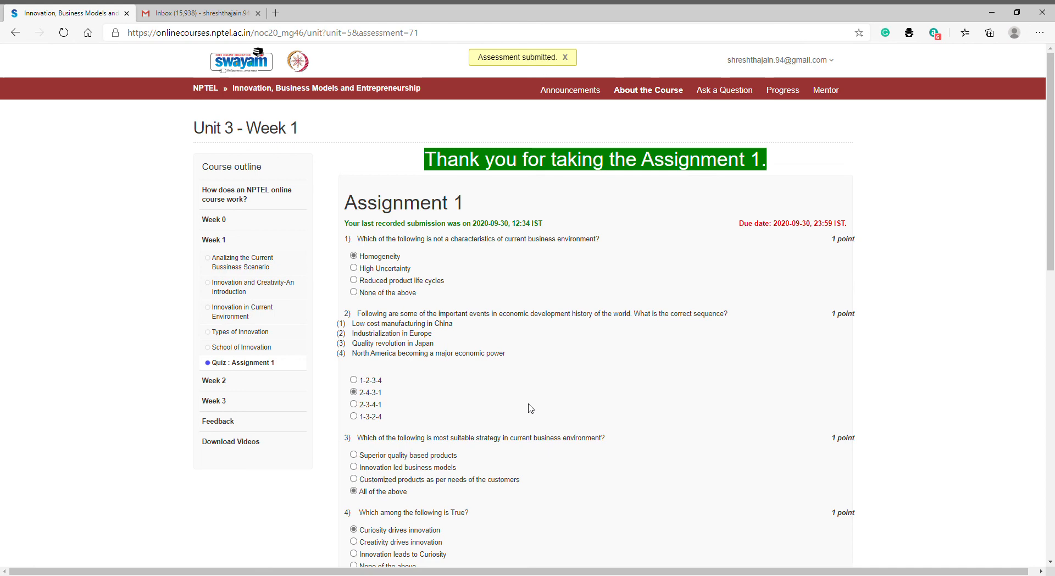
pyautogui.scroll(-3)
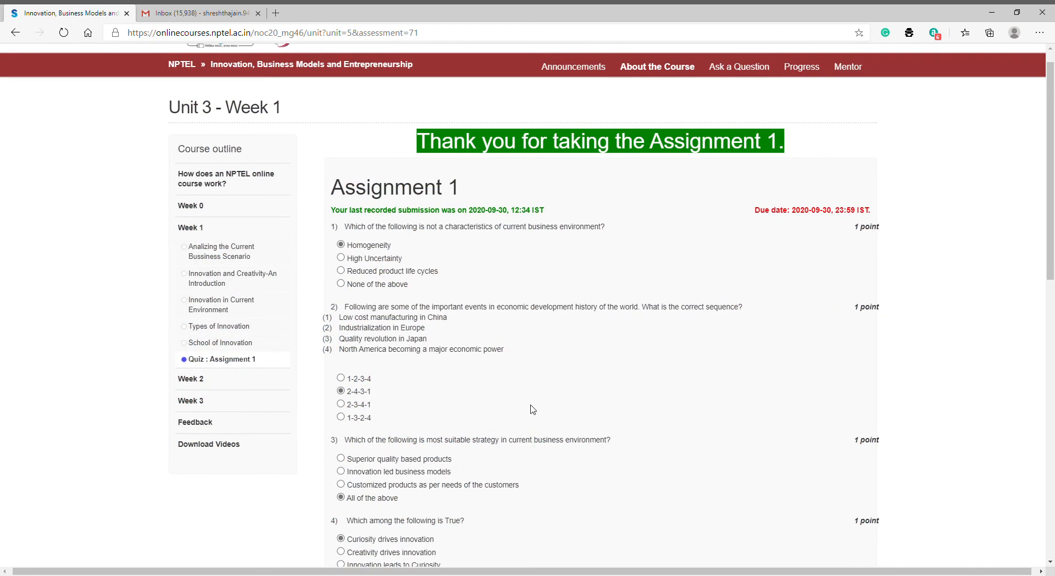